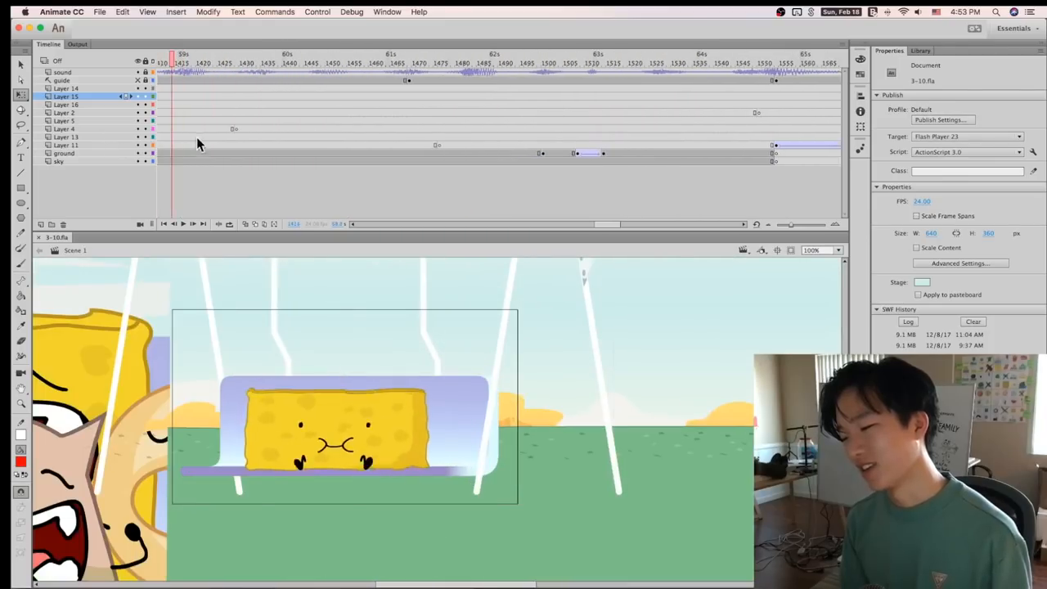
Scrub the timeline from the leaping frame through the bench drop to the sponge turned sideways amid motion lines.
click(340, 54)
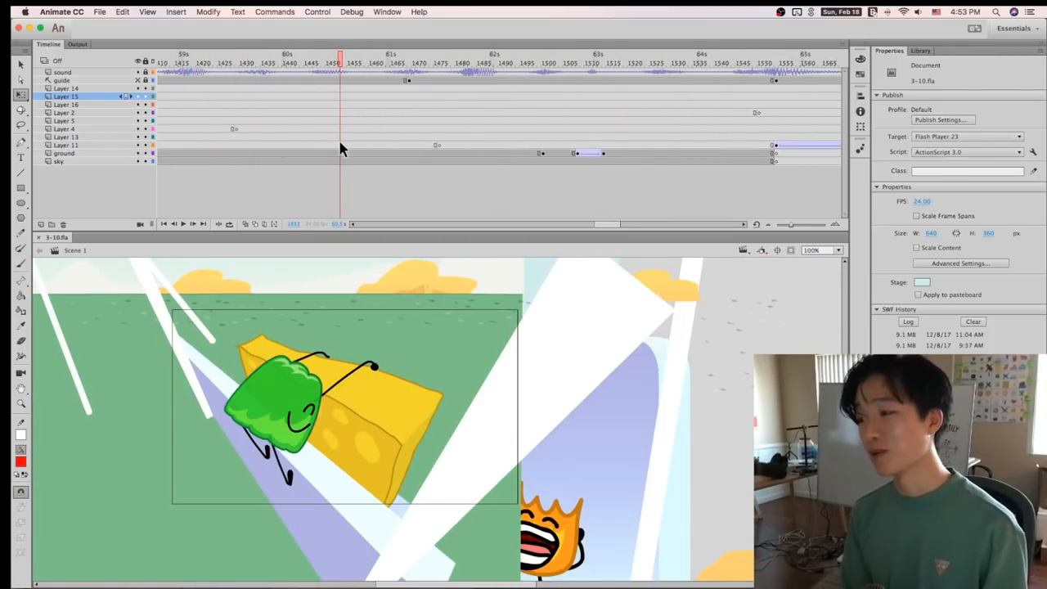
click(409, 56)
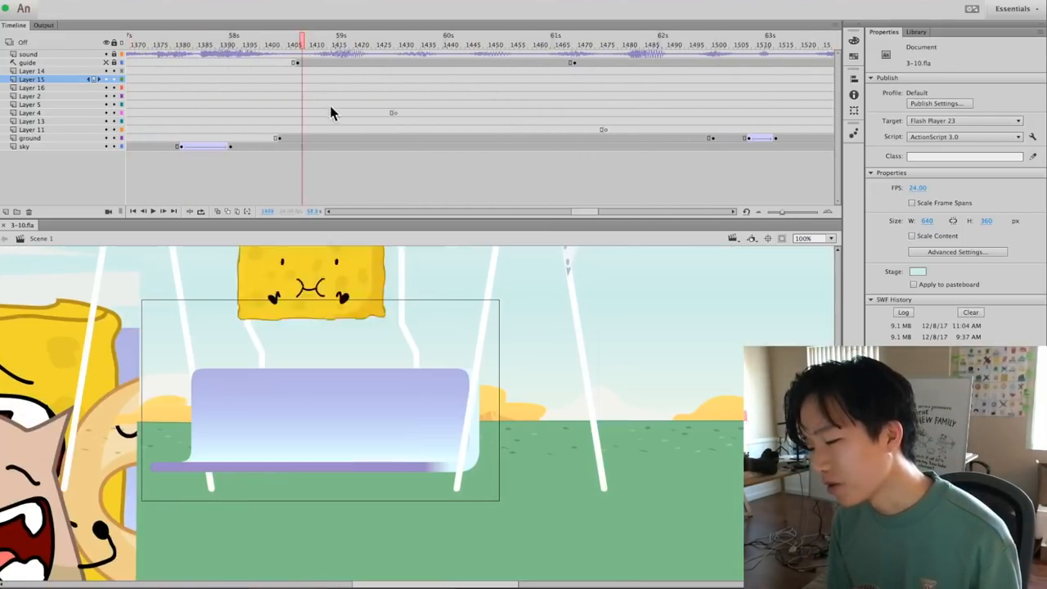
click(373, 41)
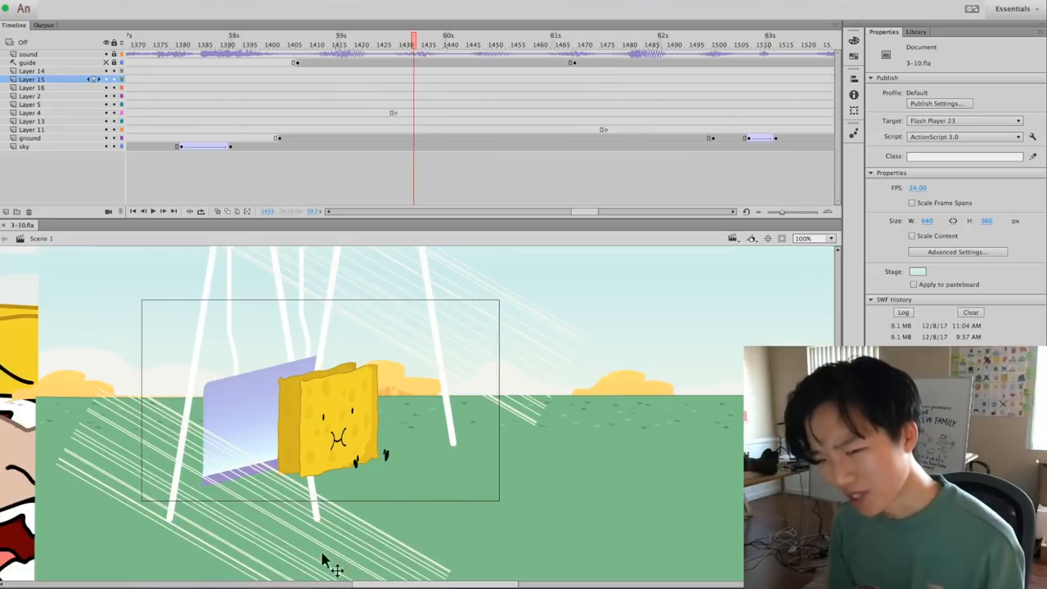
mouse_move(363, 327)
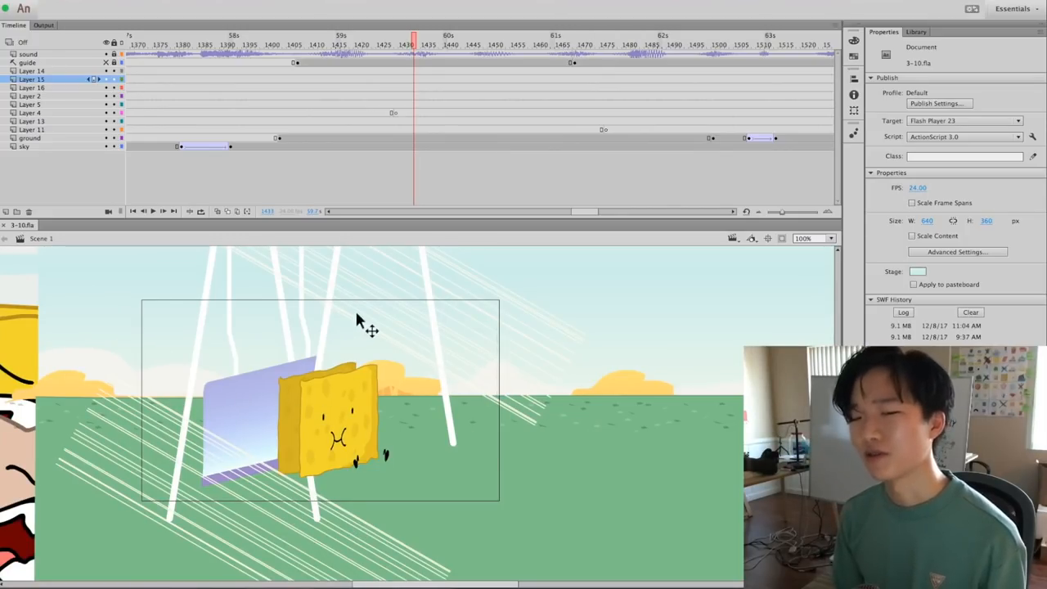
click(386, 45)
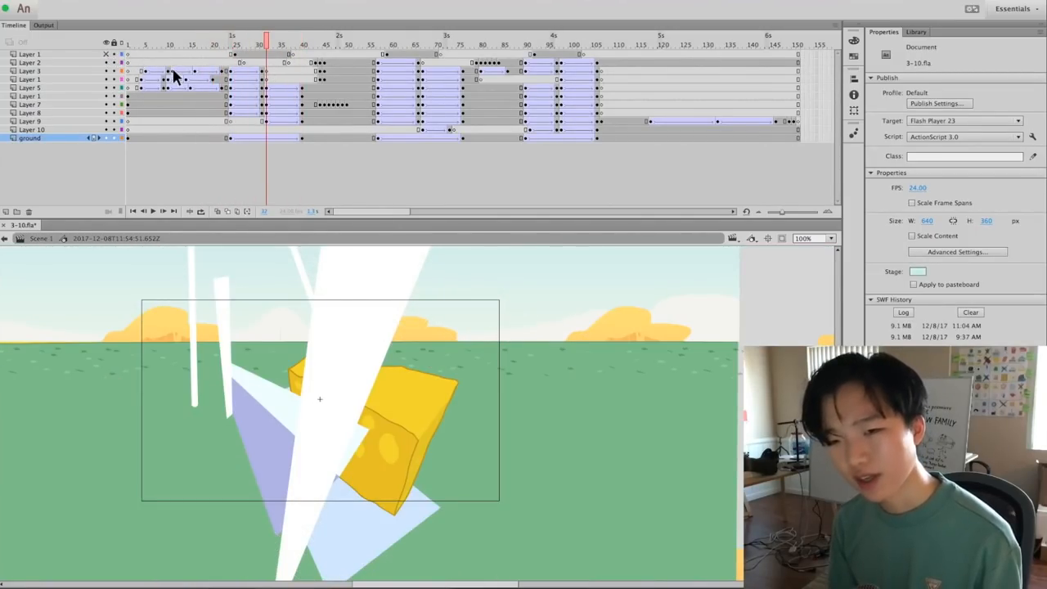
Review the tipped-sponge, seated-on-bench and mid-tilt keyframes of the transition shot.
click(302, 39)
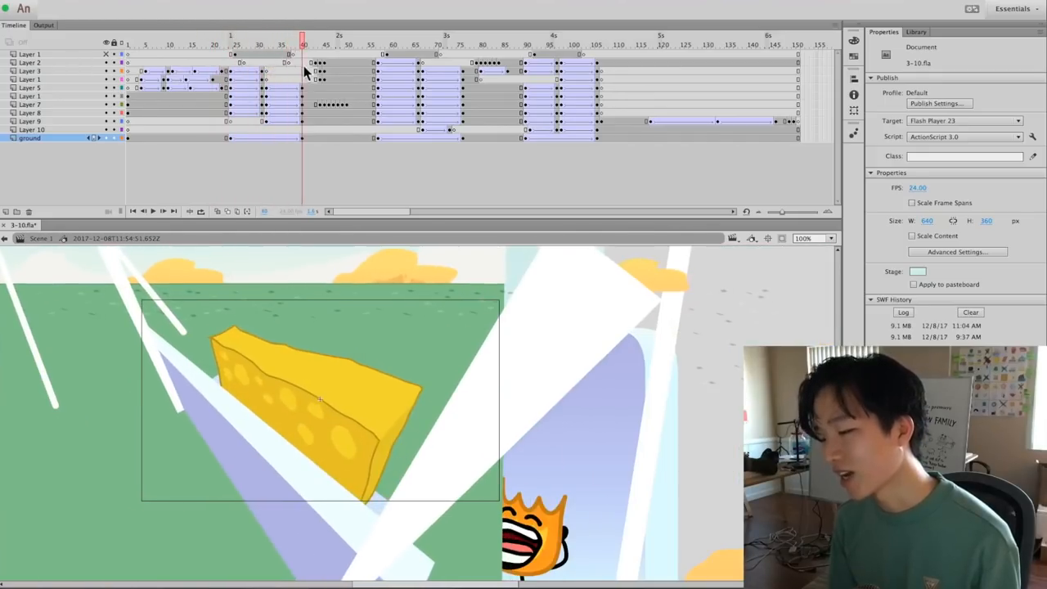
click(258, 43)
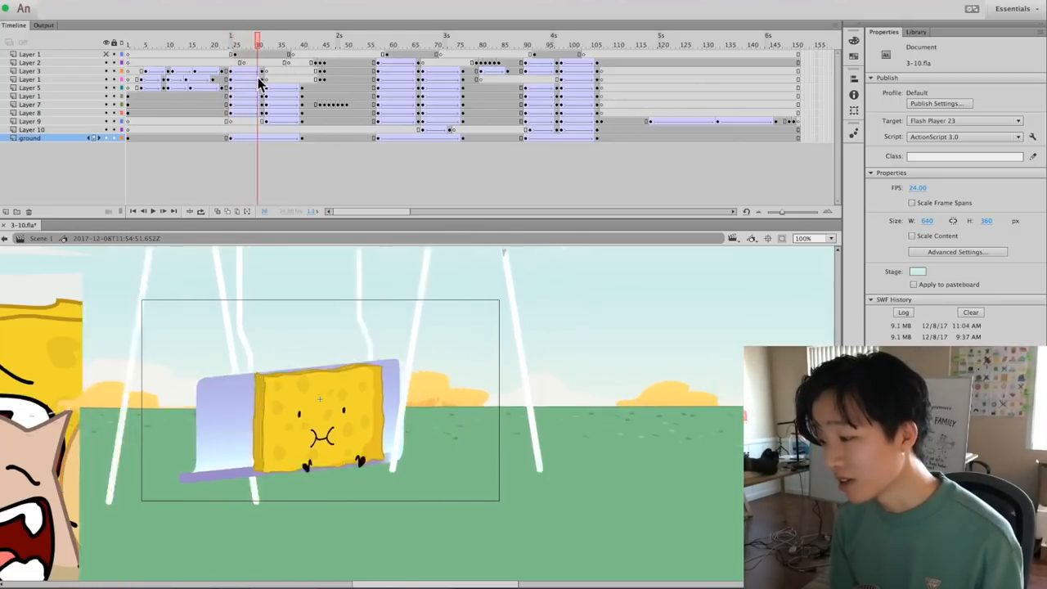
click(271, 46)
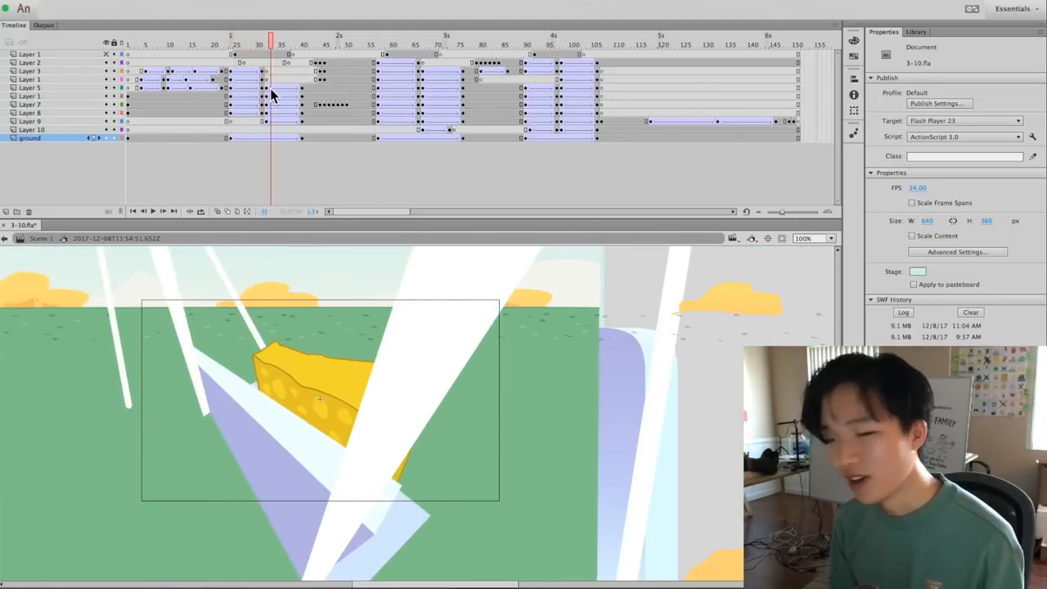
Review the below-view shards frame and the leap, then rest on the sponge turned sideways by the bench.
click(243, 40)
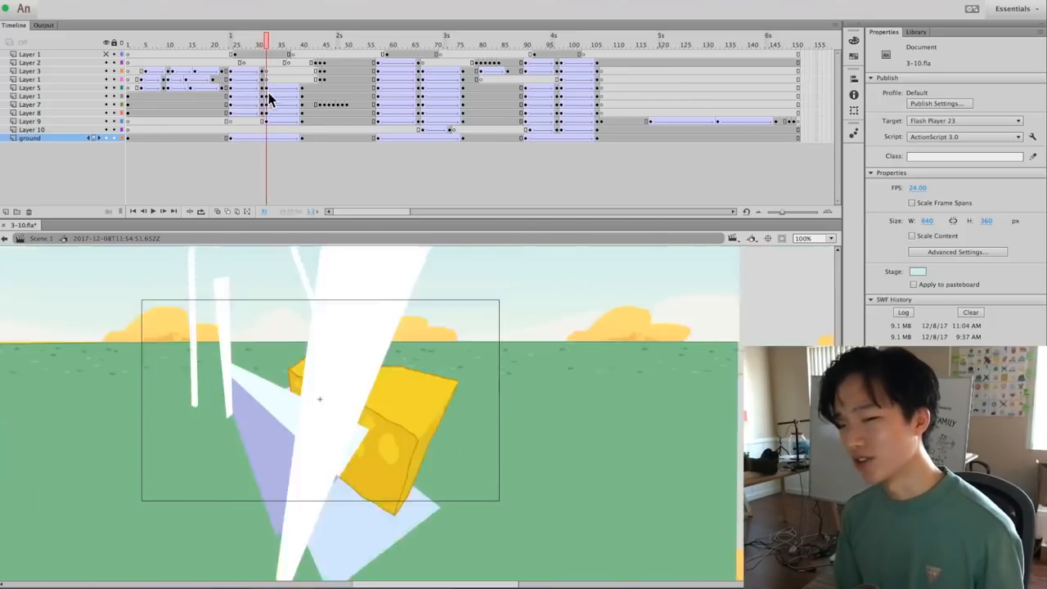
click(324, 40)
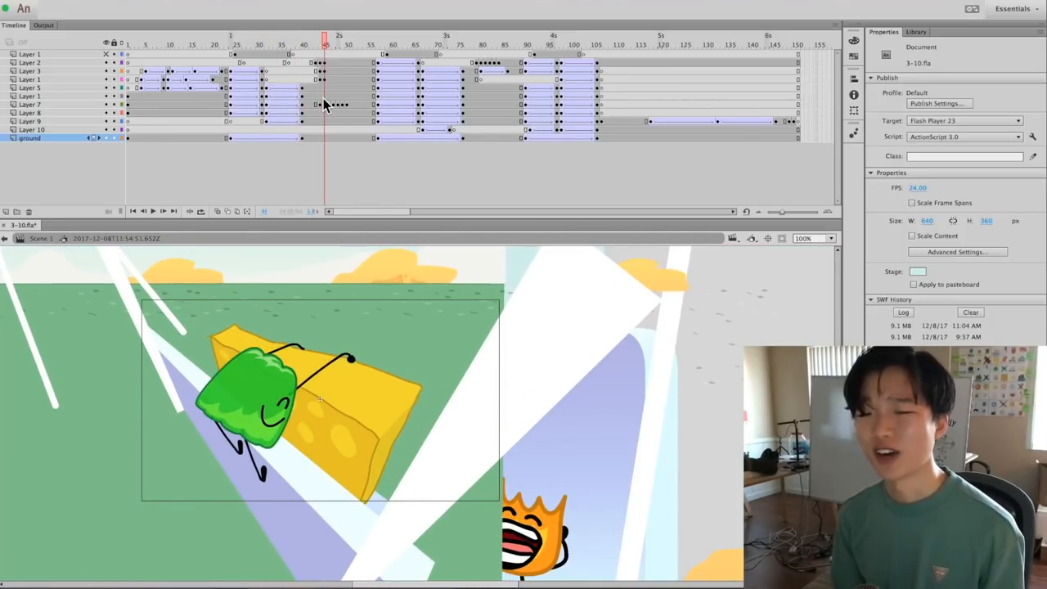
click(266, 43)
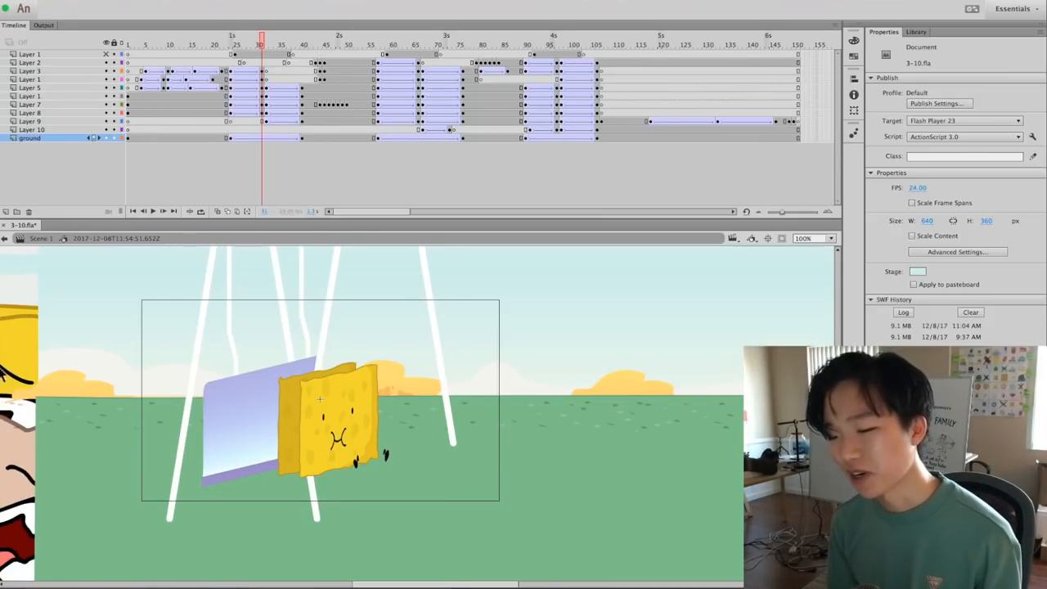
mouse_move(325, 462)
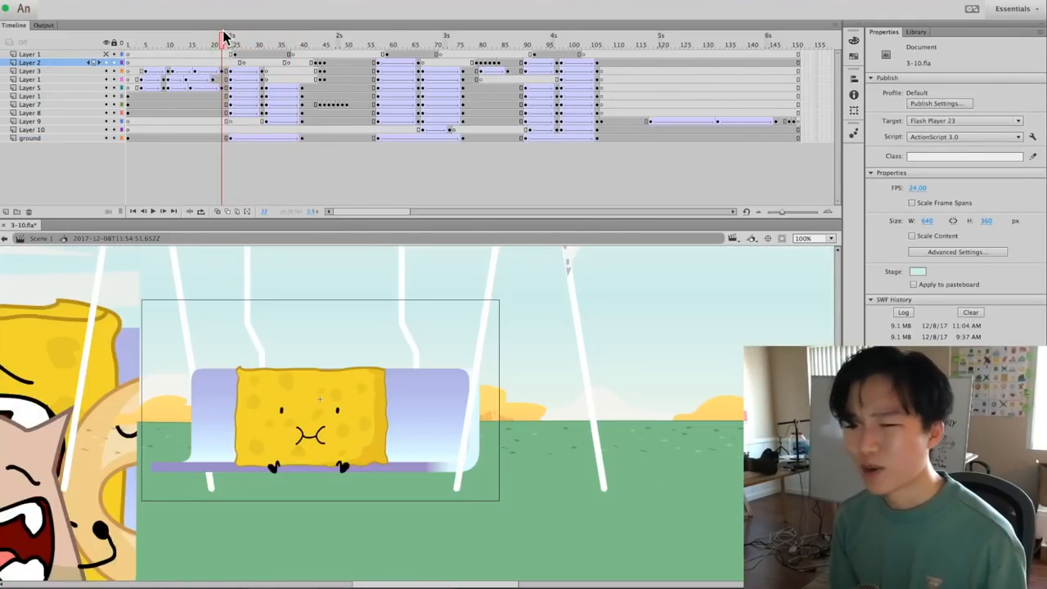
Step frame by frame from the start of the turn to the sponge sideways beside the bench.
click(249, 42)
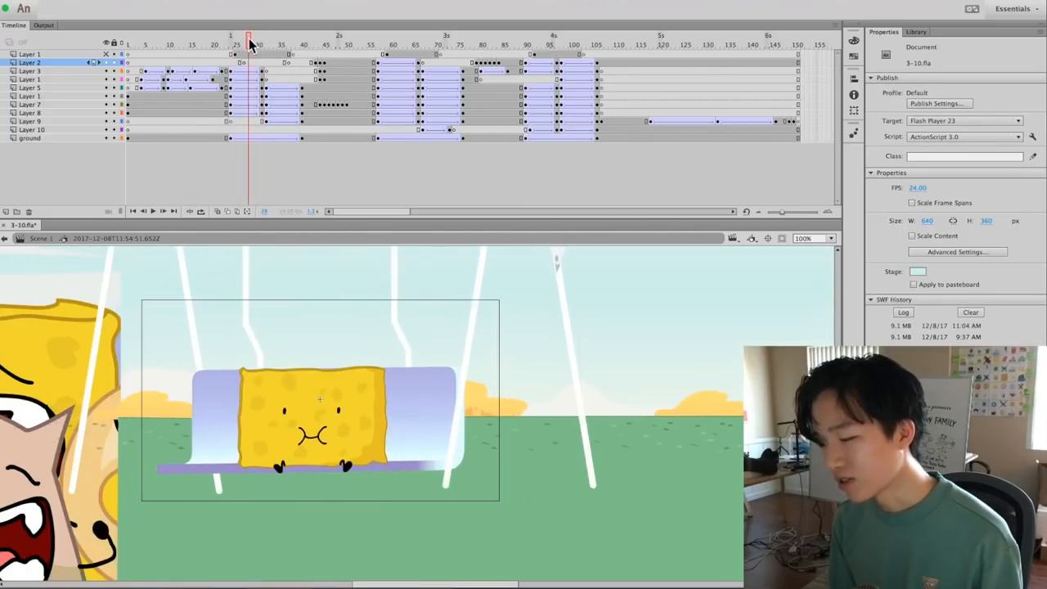
click(256, 41)
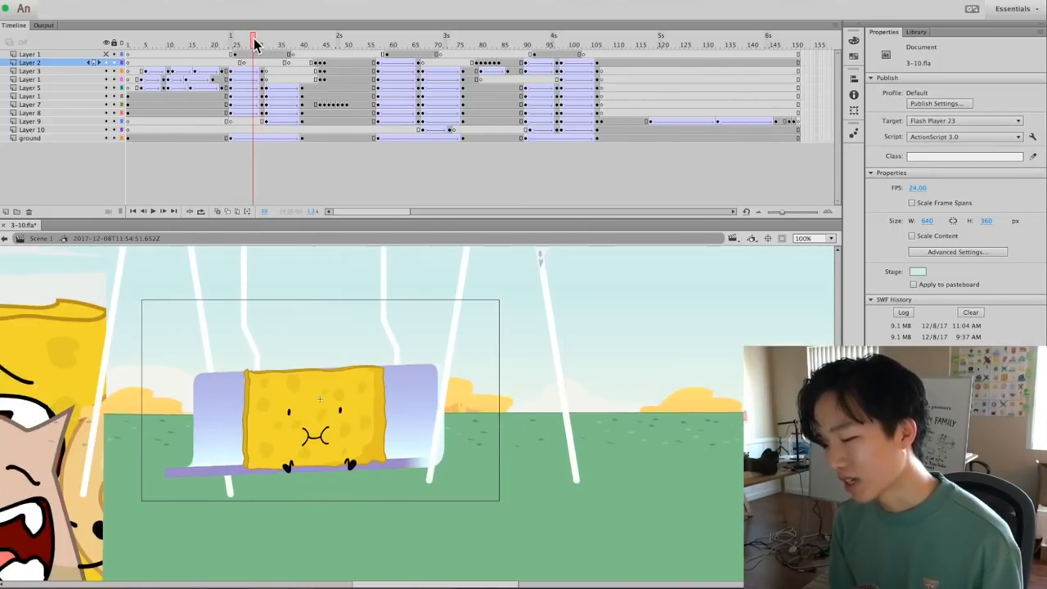
click(248, 39)
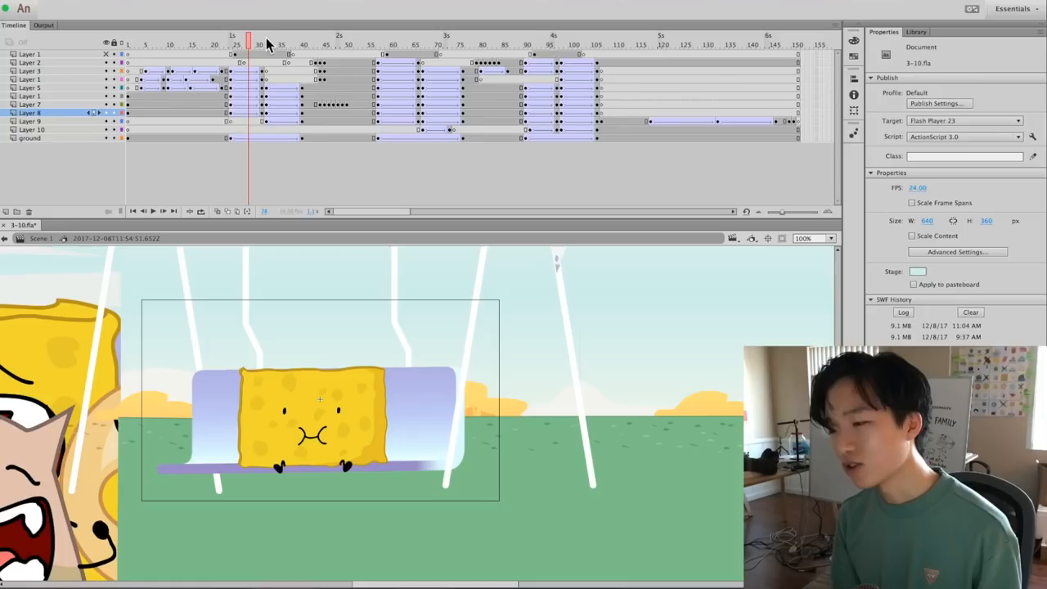
click(262, 41)
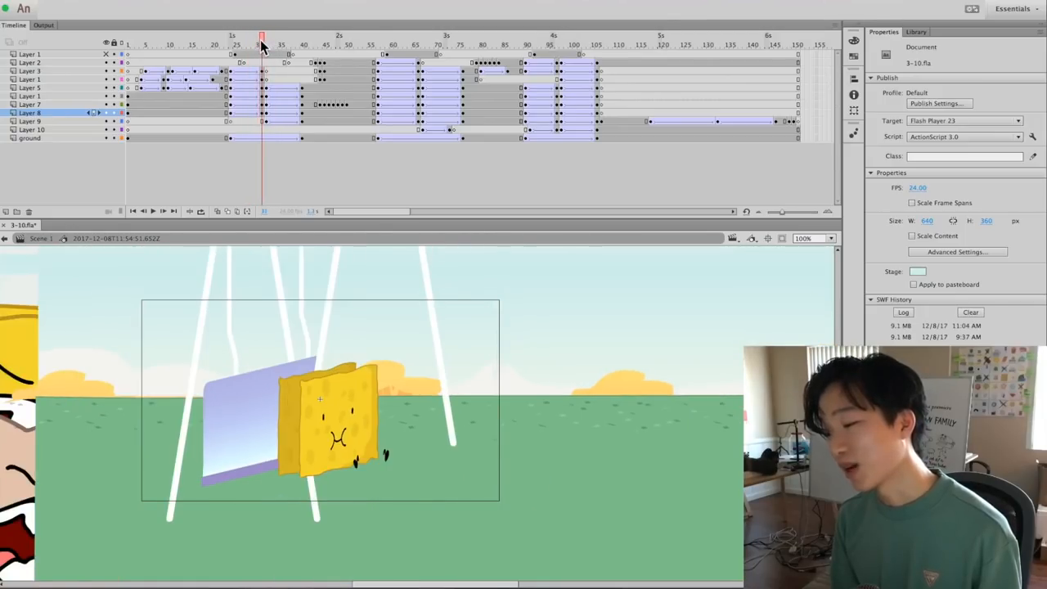
Jump from the seated sponge to the tipped side view and the tumbling close-up around frame 37.
click(254, 43)
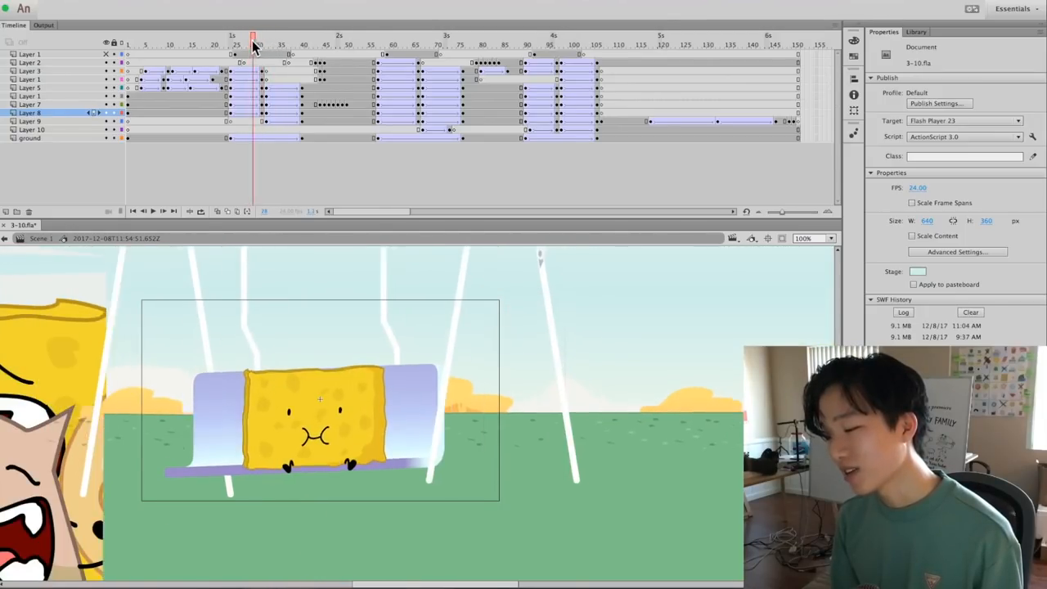
click(303, 39)
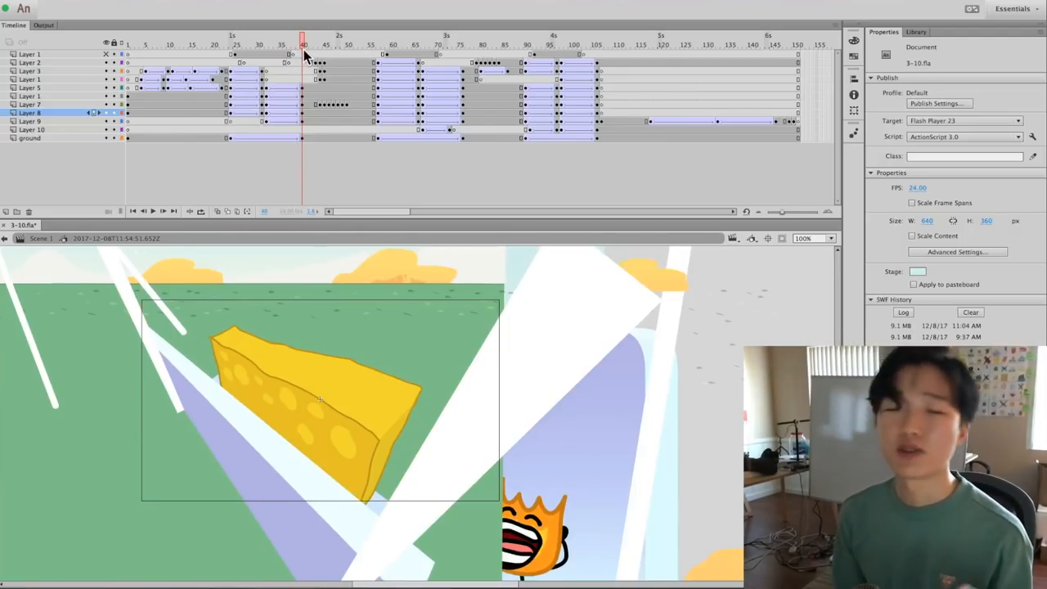
click(347, 42)
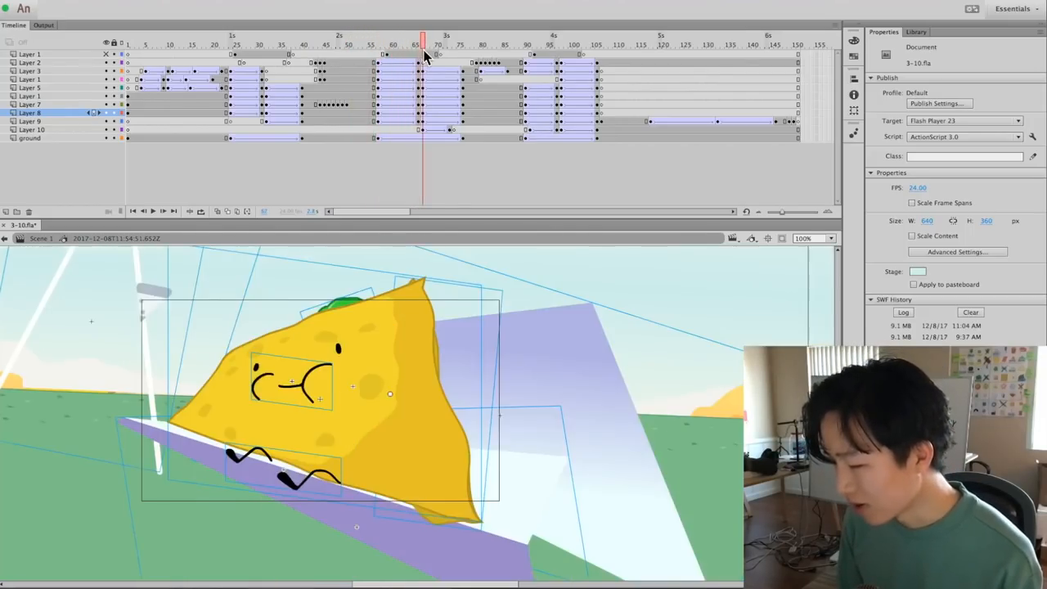
Select and deselect the green character graphic, then settle near frame 45 on the leap over the tilted sponge.
click(378, 46)
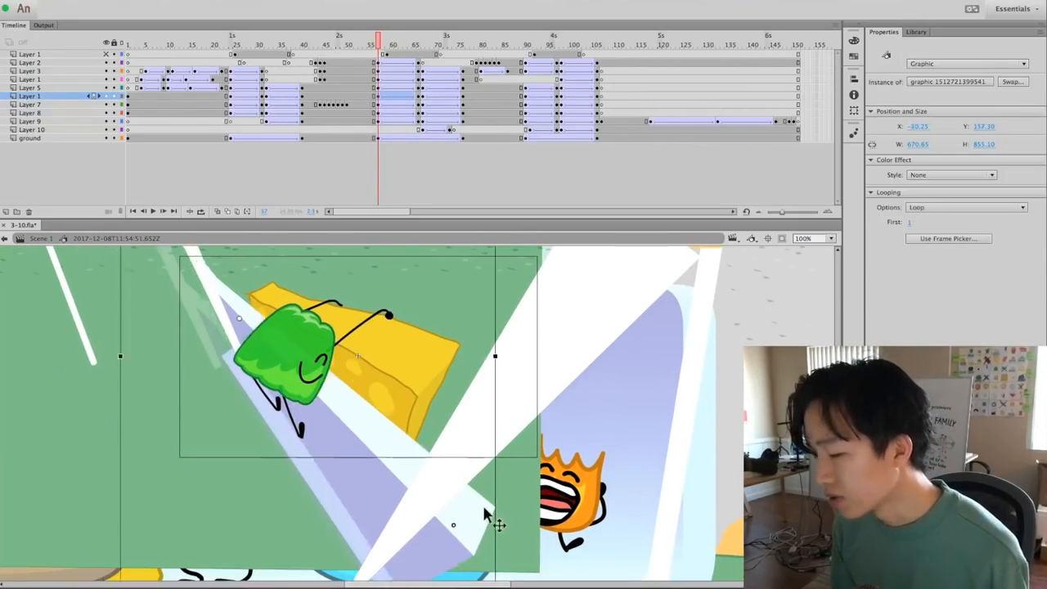
click(29, 112)
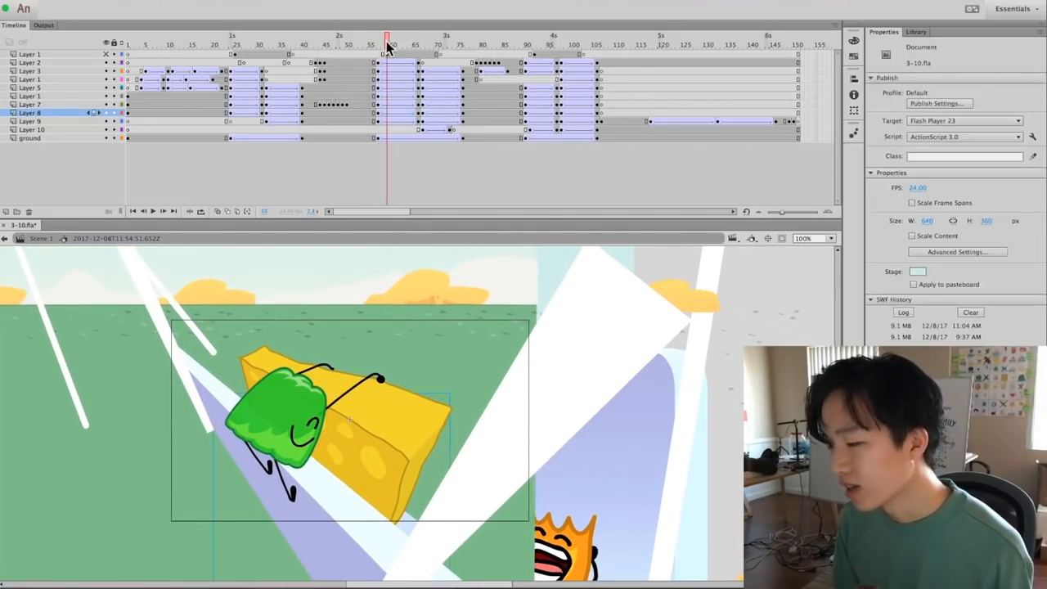
click(383, 41)
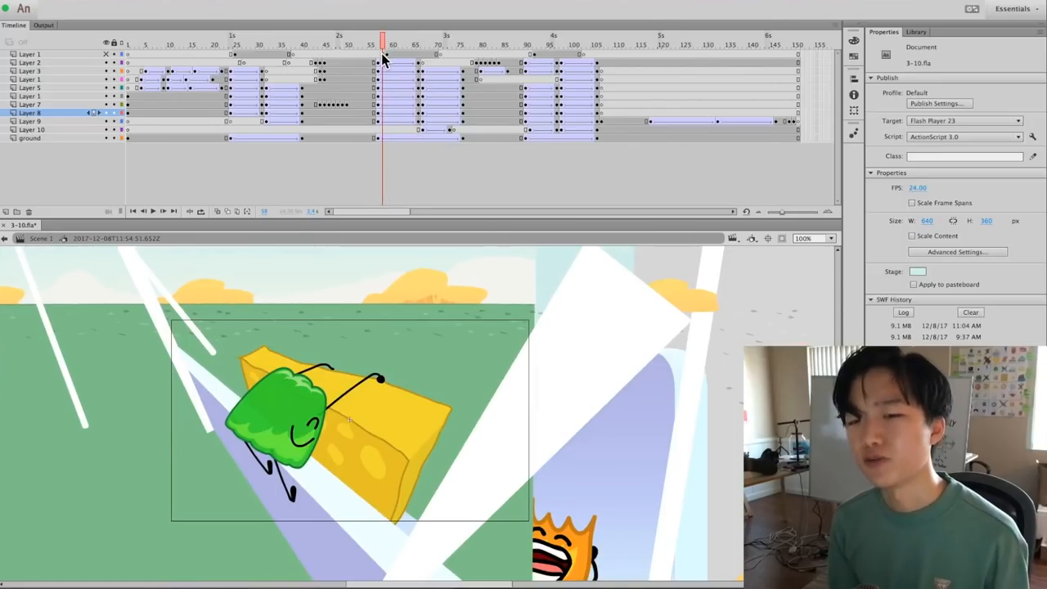
click(329, 40)
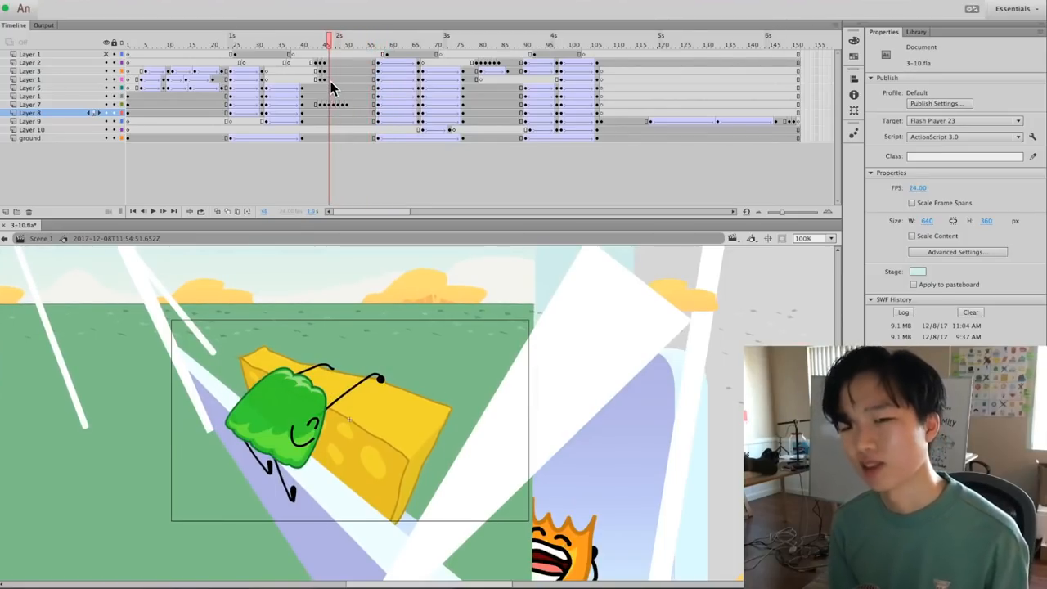
click(265, 42)
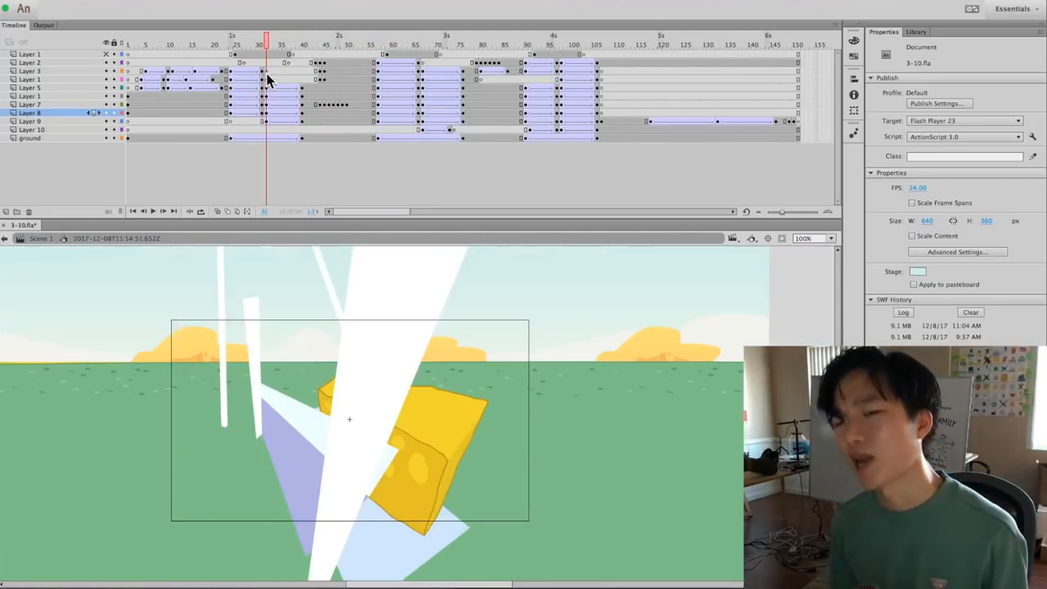
click(280, 40)
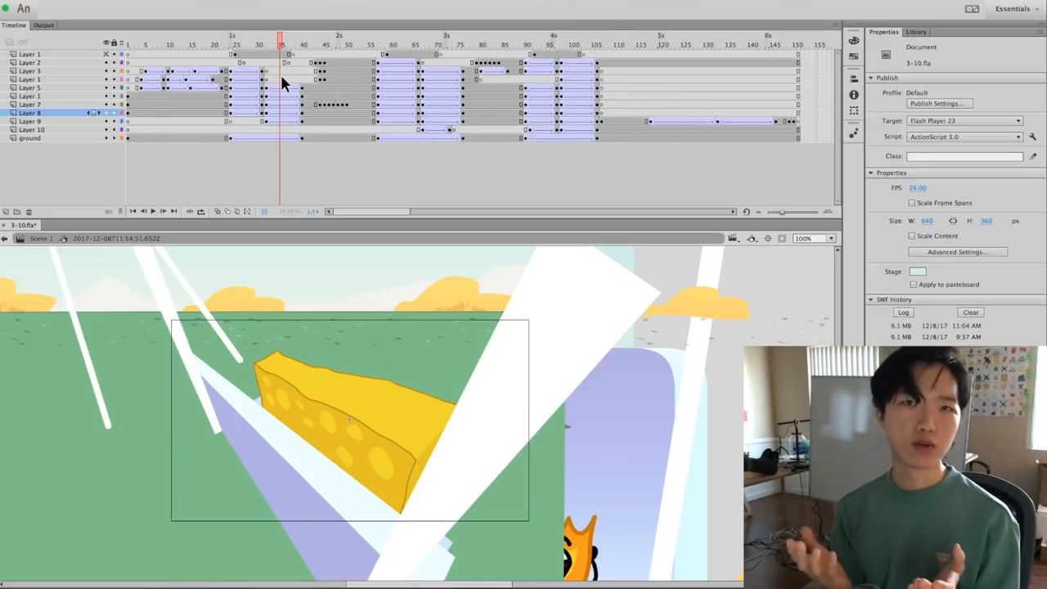
click(249, 42)
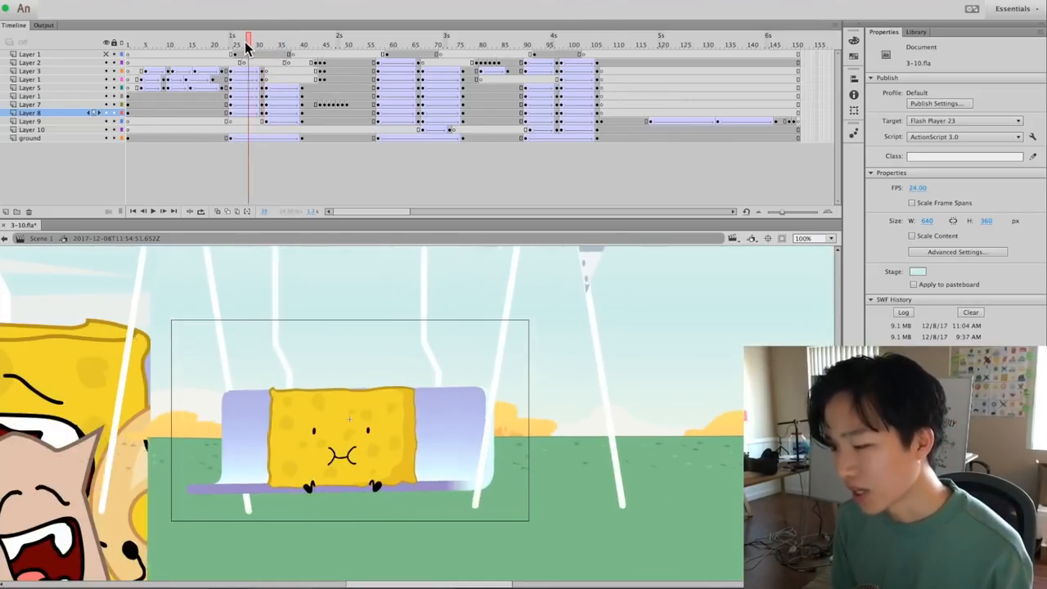
click(245, 39)
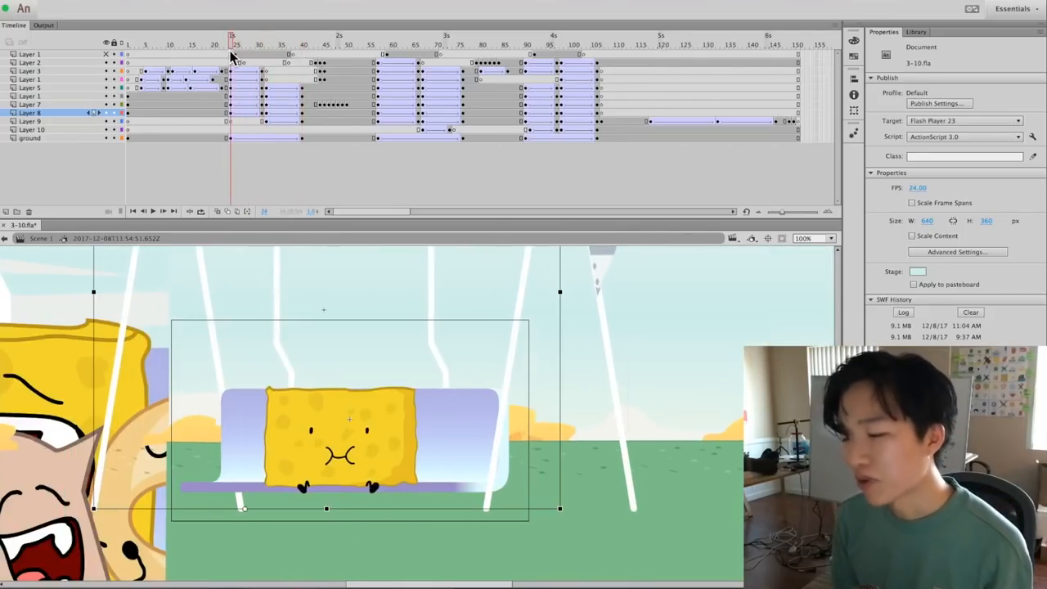
click(352, 40)
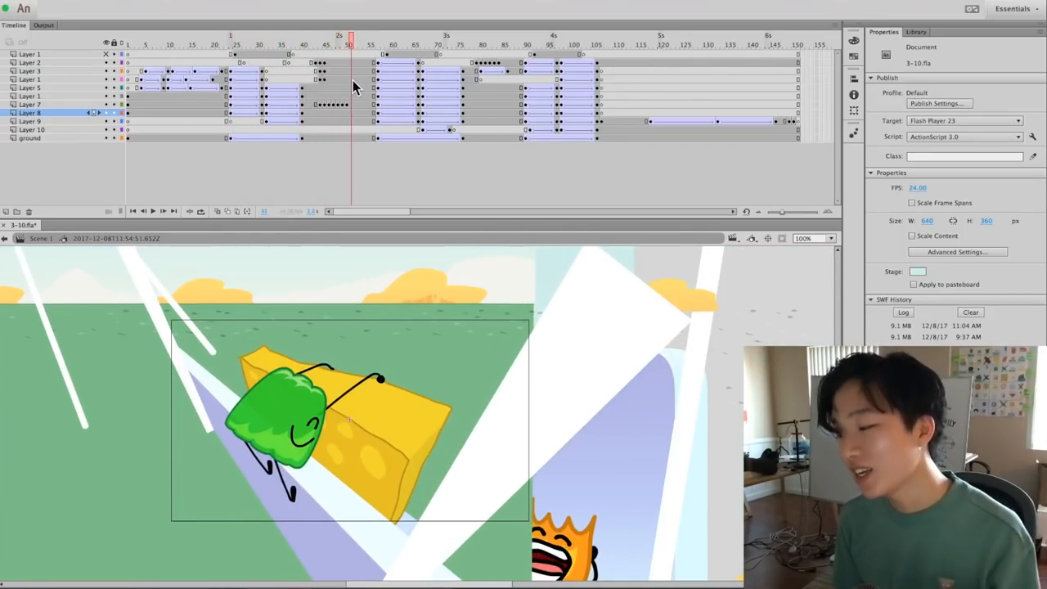
click(553, 39)
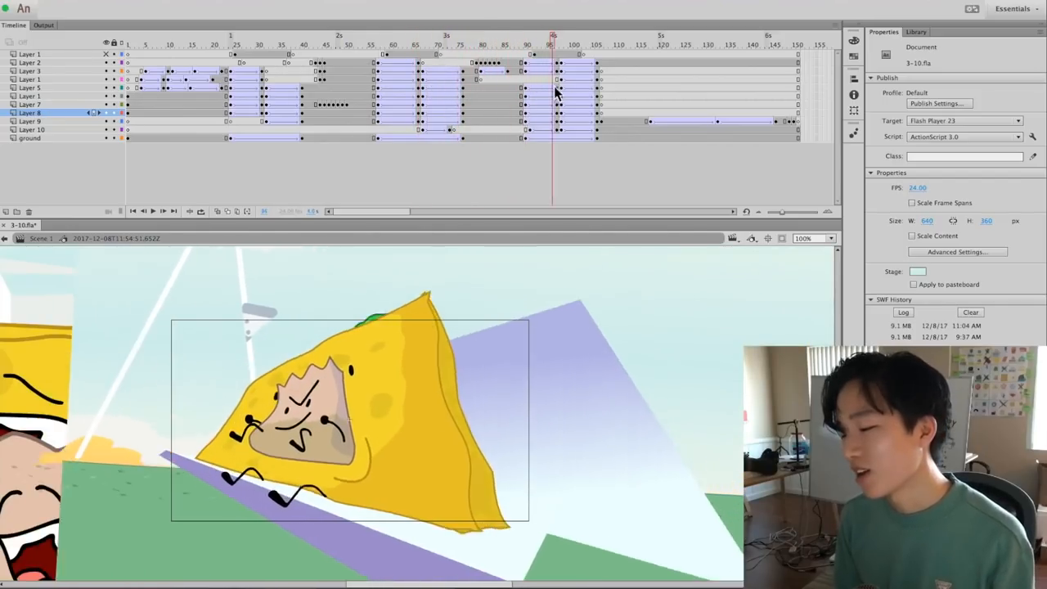
click(566, 39)
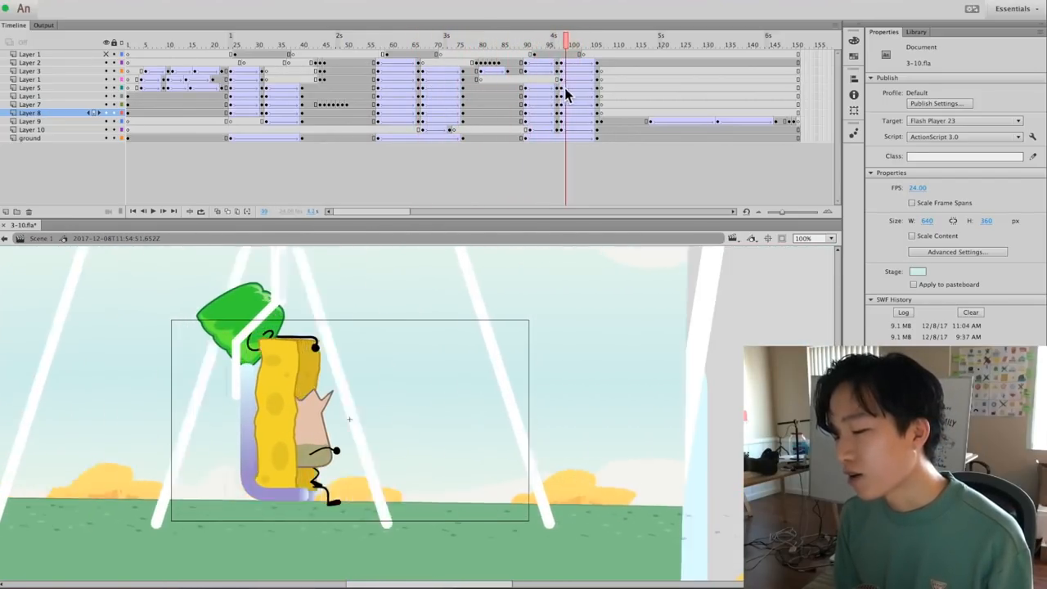
click(412, 39)
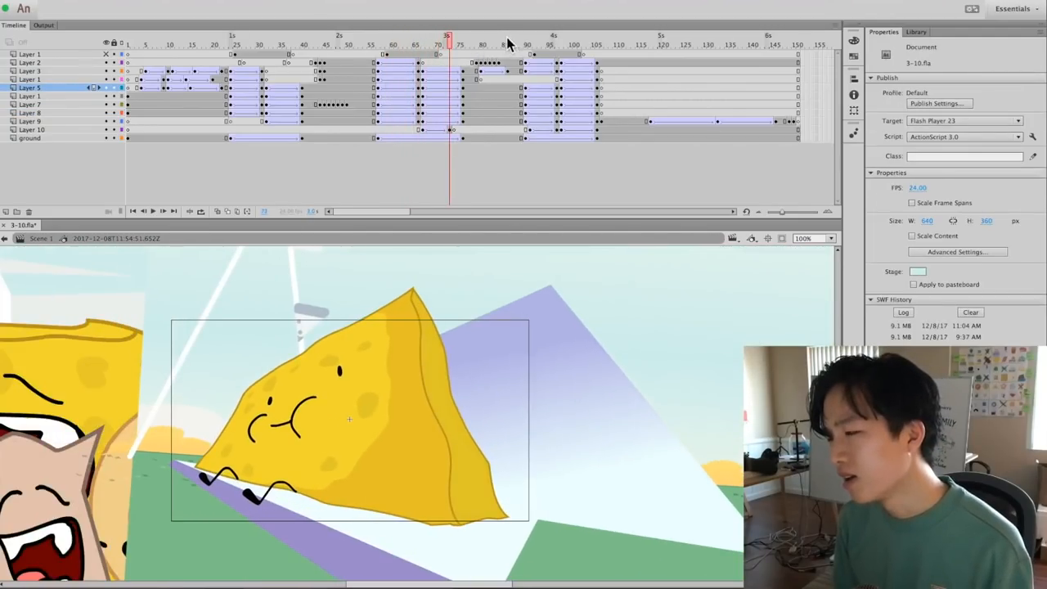
click(445, 45)
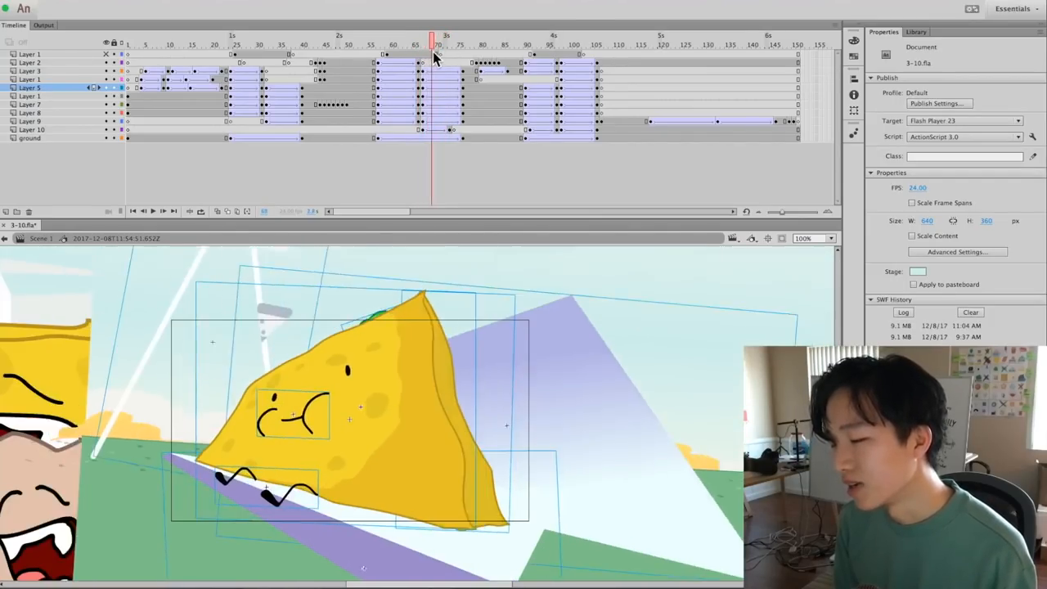
click(477, 39)
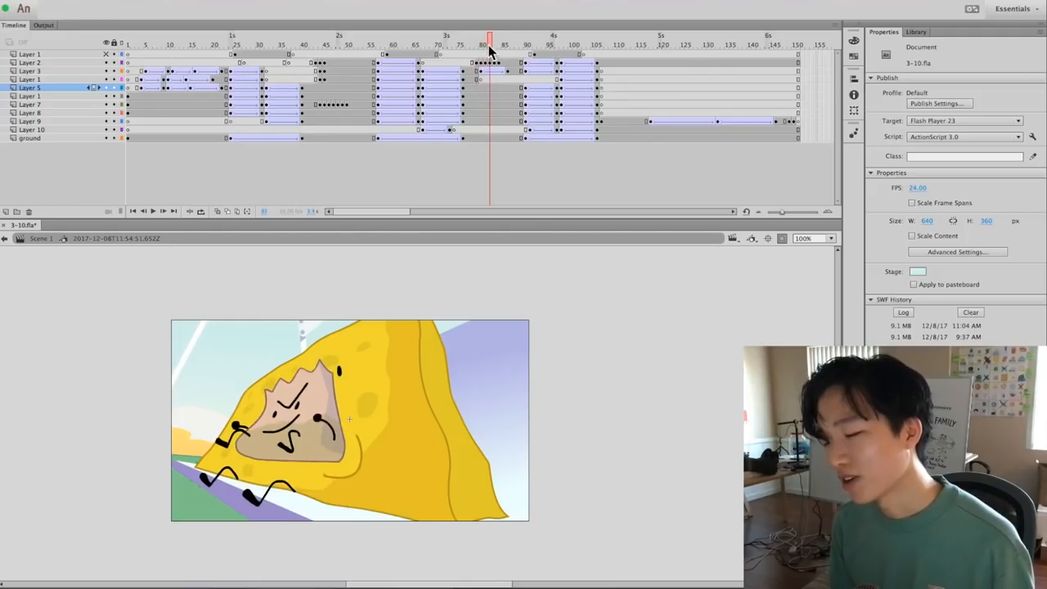
click(481, 46)
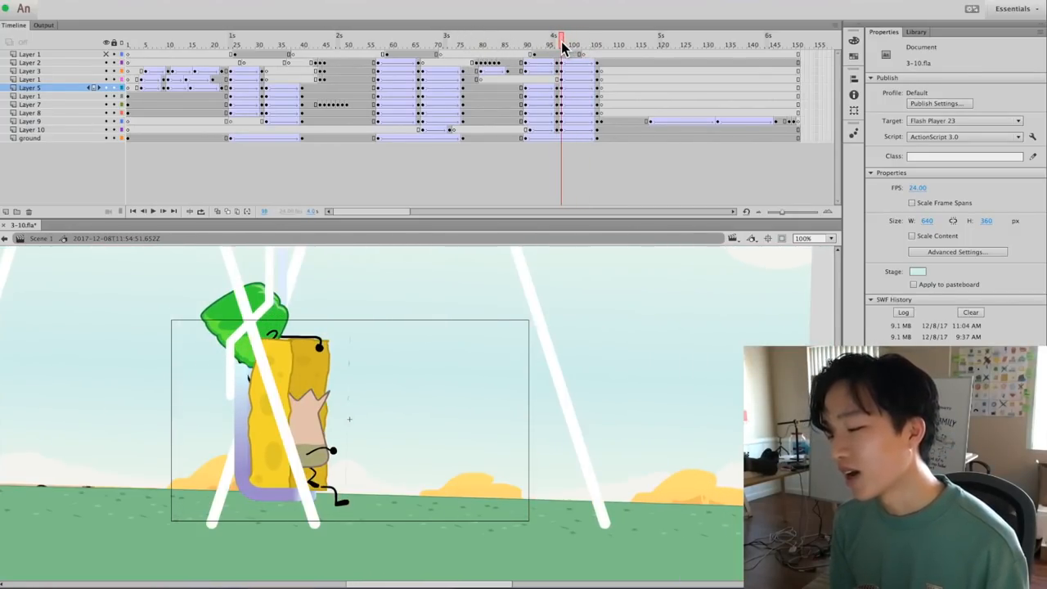
click(314, 377)
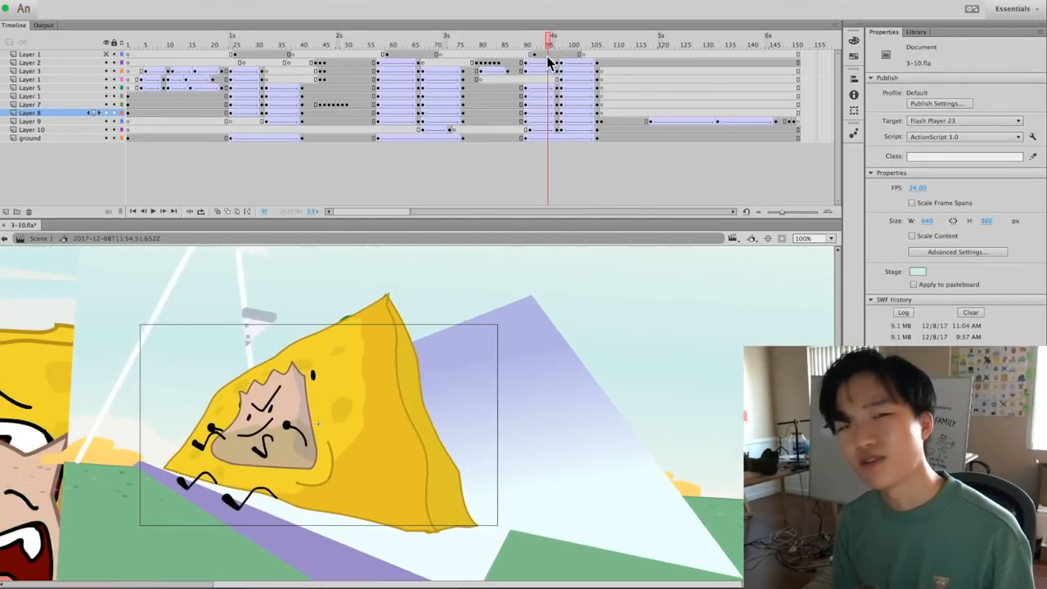
click(566, 46)
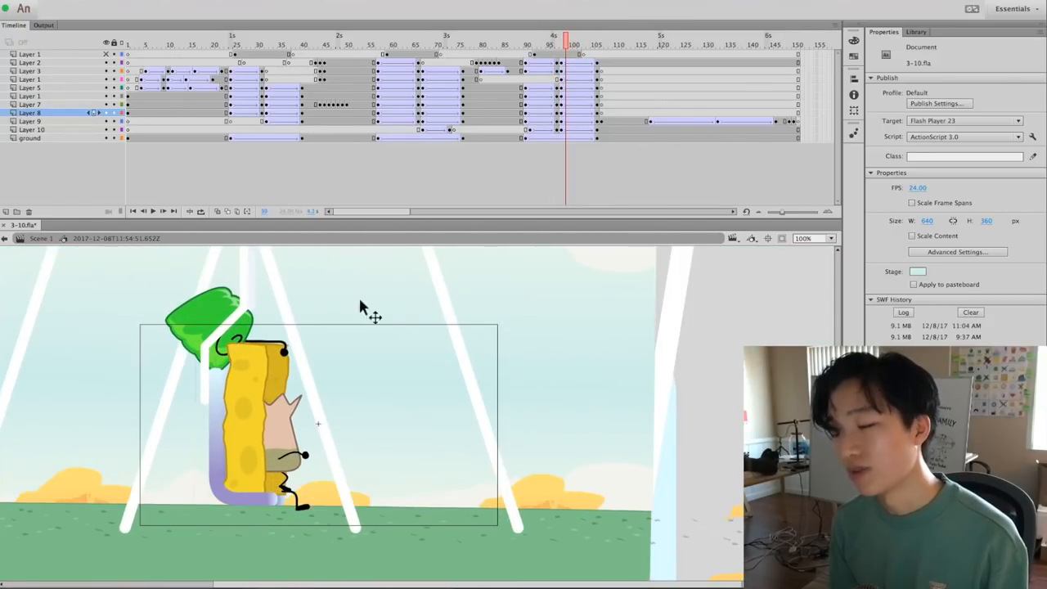
mouse_move(399, 413)
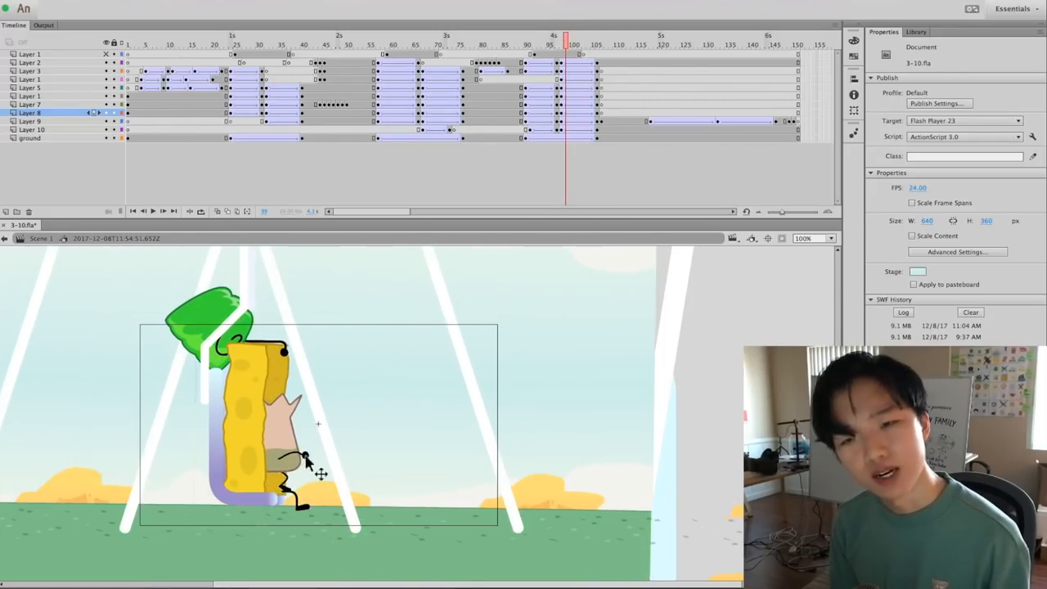
click(615, 41)
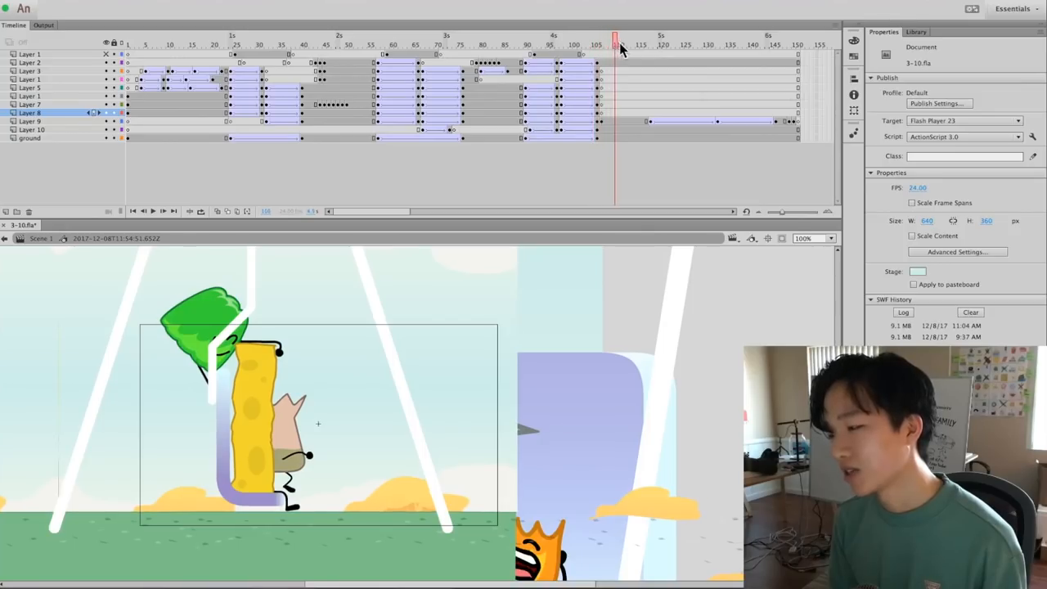
Enter the sponge symbol and then the nested barf bag animation's timeline.
click(635, 39)
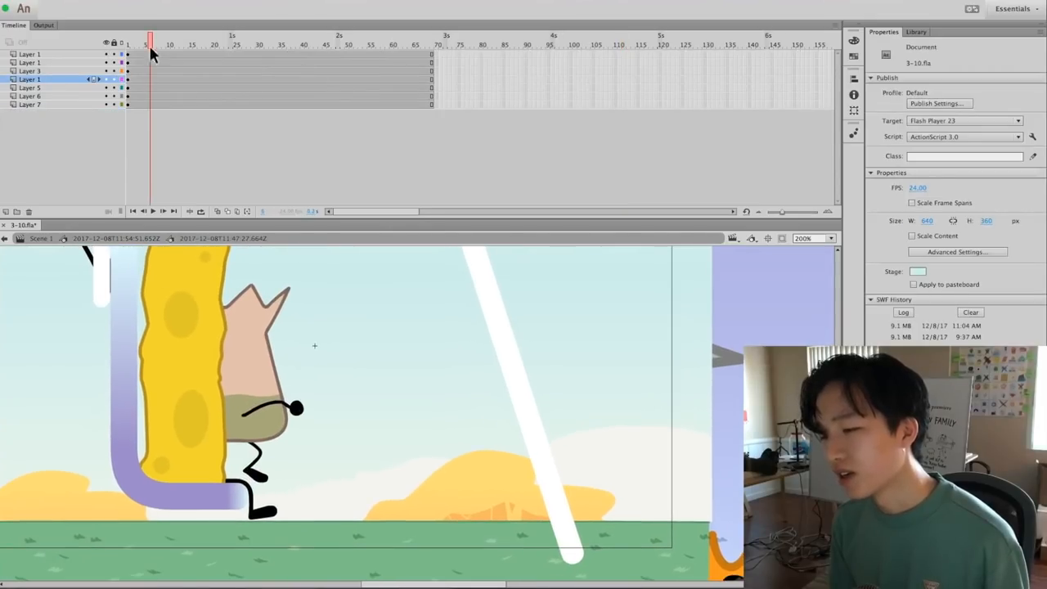
click(199, 44)
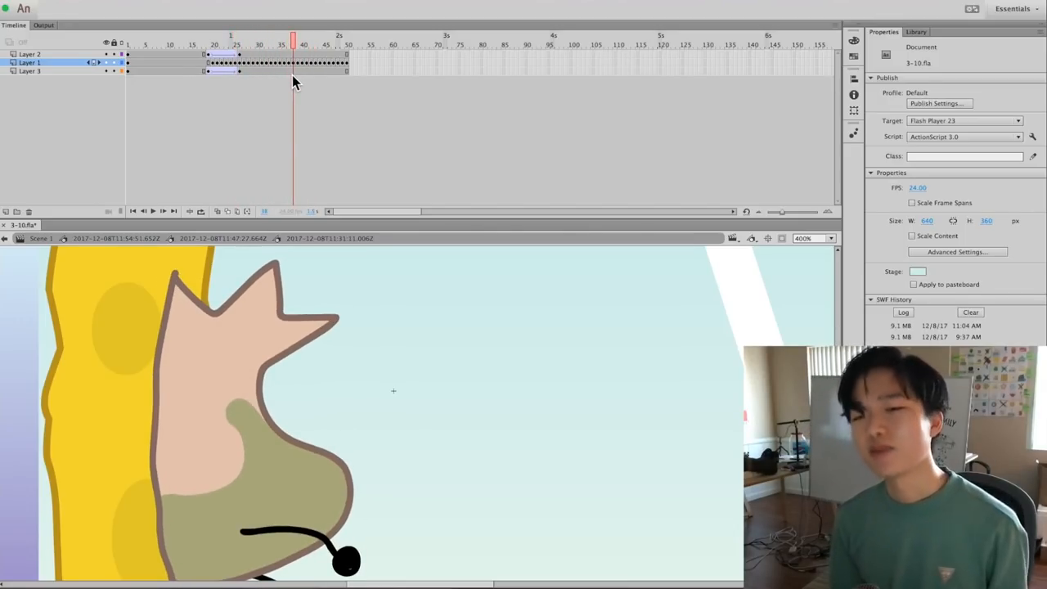
click(303, 44)
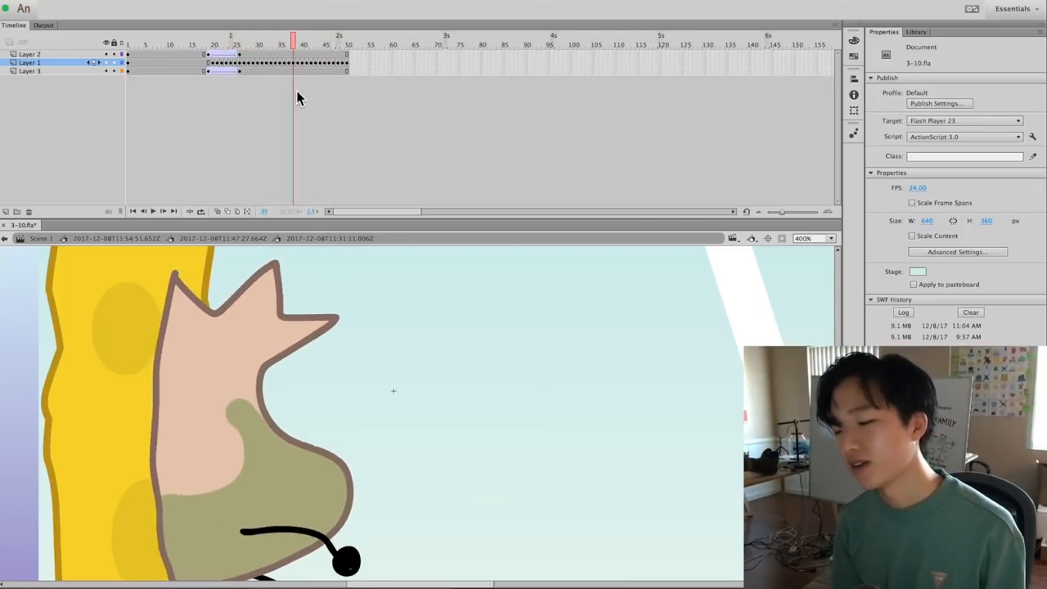
Compare the bag's frame-by-frame drawings back and forth, ending on the later held drawing.
click(244, 46)
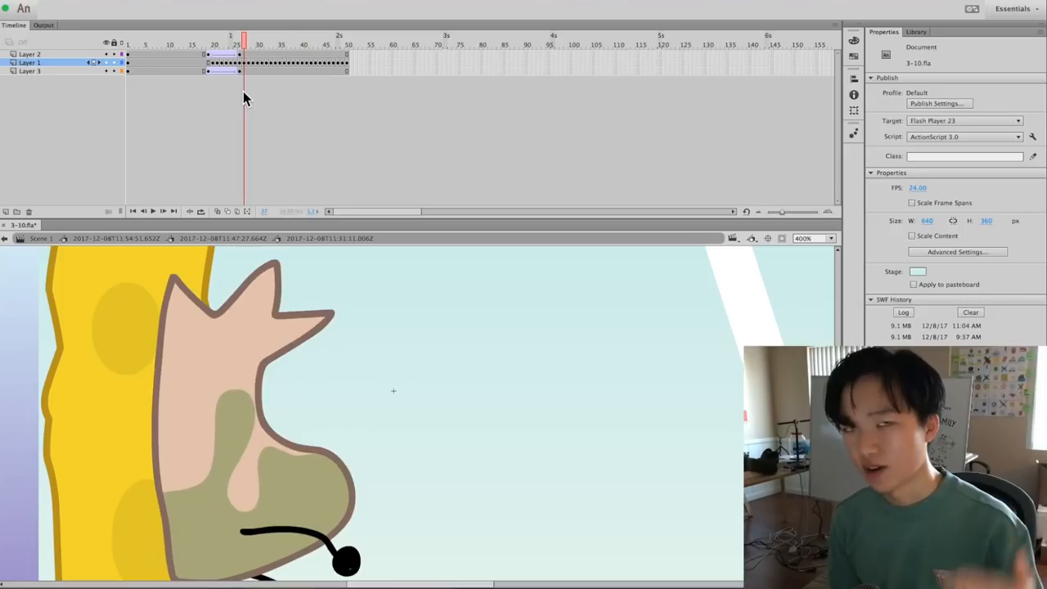
click(230, 39)
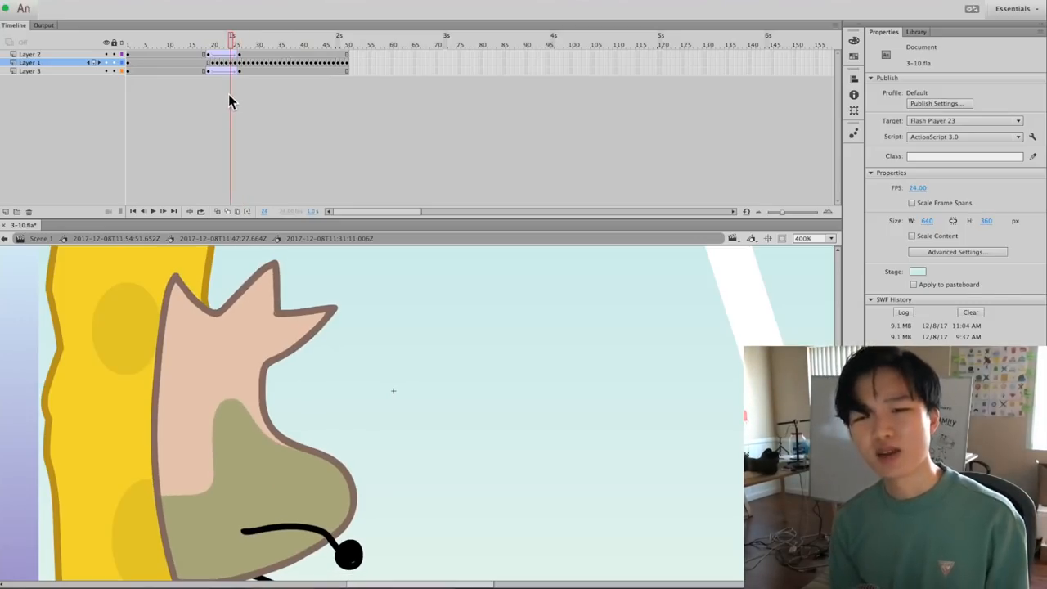
click(199, 39)
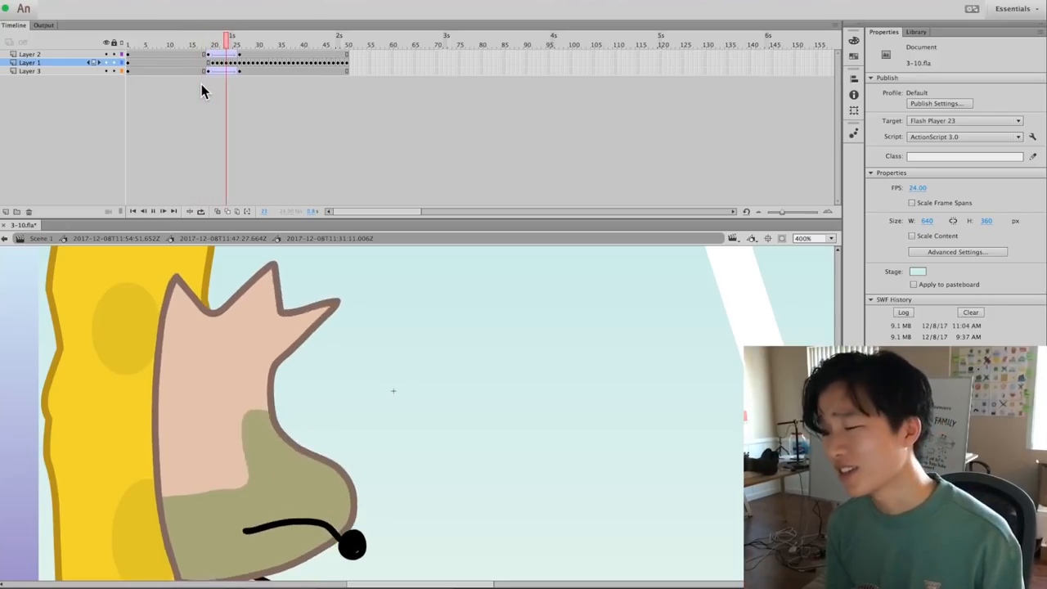
click(254, 40)
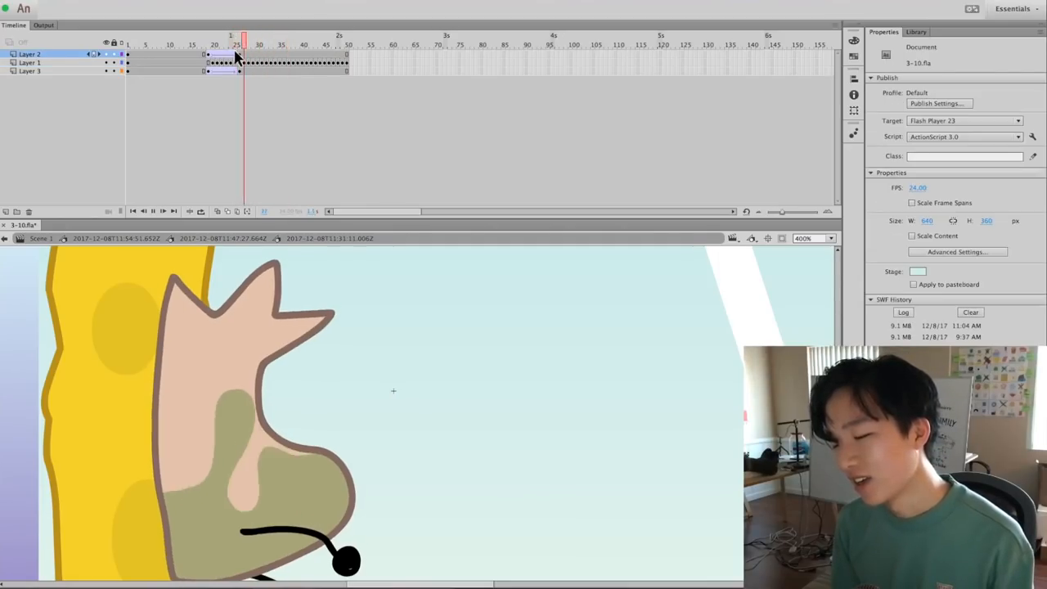
click(219, 44)
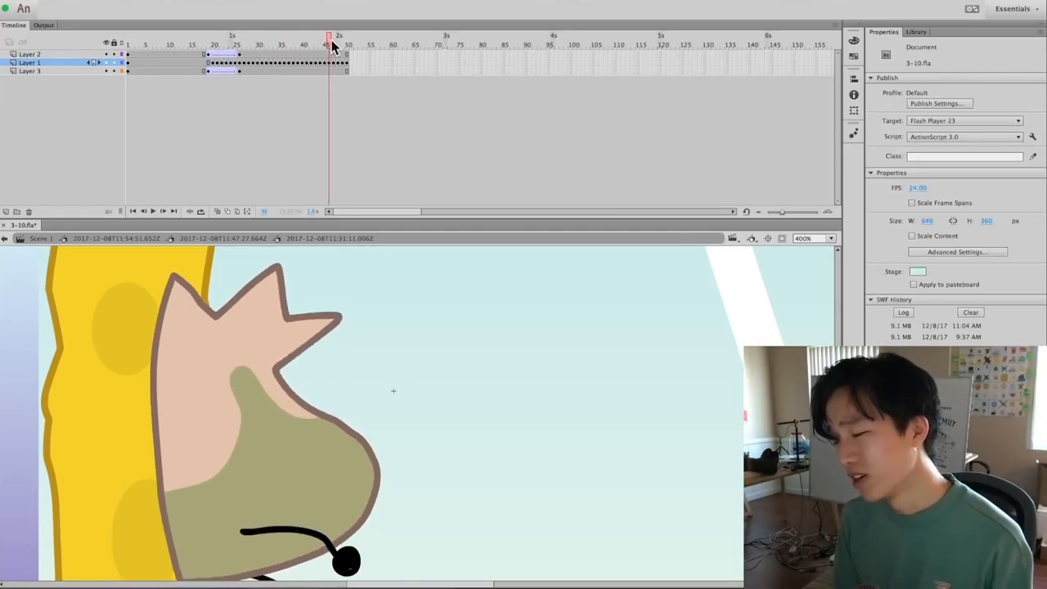
click(347, 40)
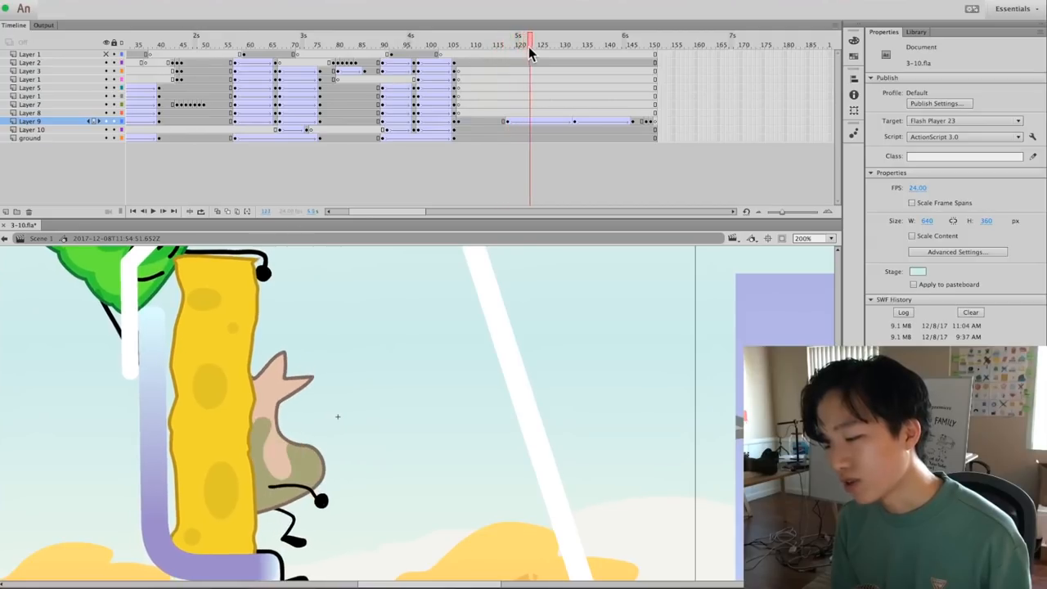
Return to Scene 1's main timeline and view the frame where the bag pops out.
click(639, 44)
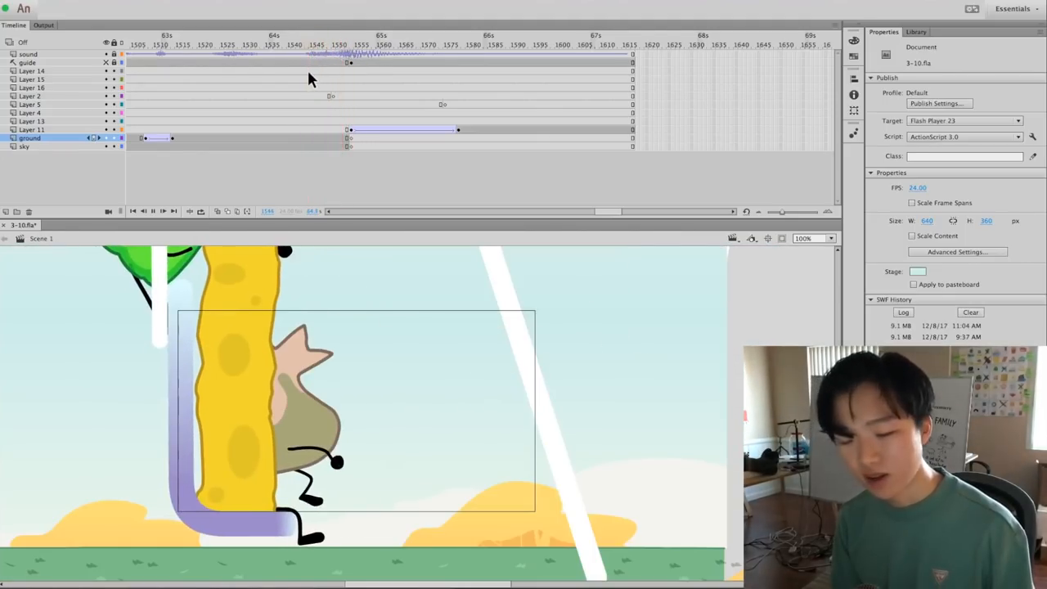
click(337, 39)
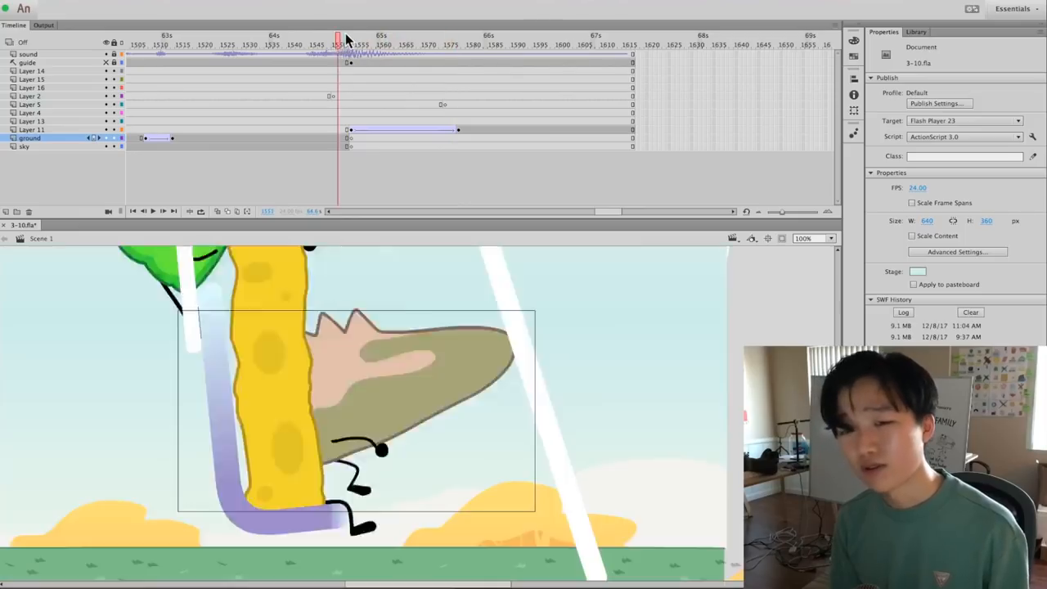
Scrub ahead into the cloudy sky shot and view a later frame of the swinging wire.
click(406, 39)
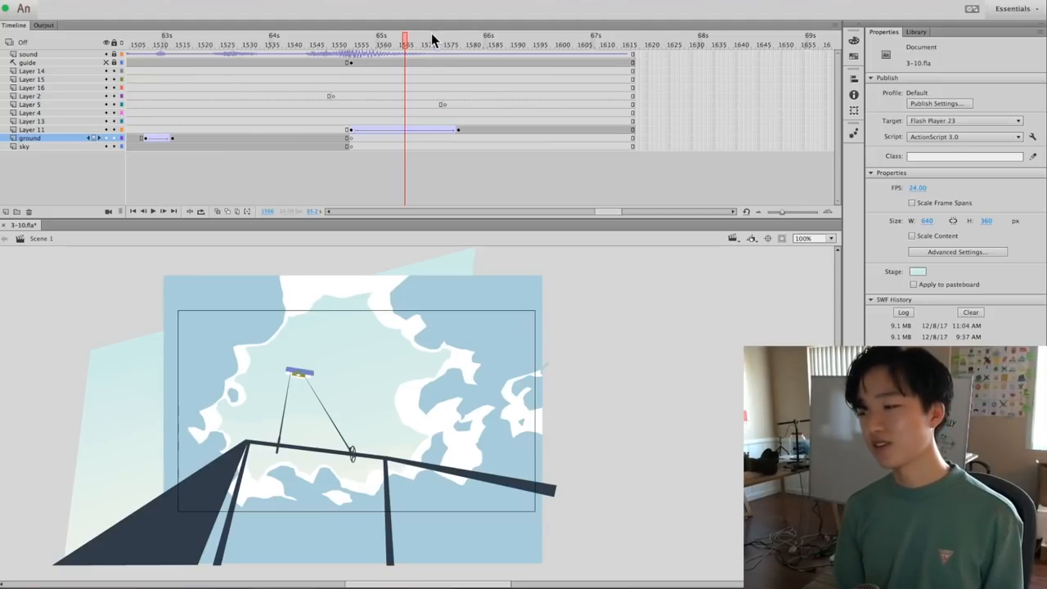
click(385, 39)
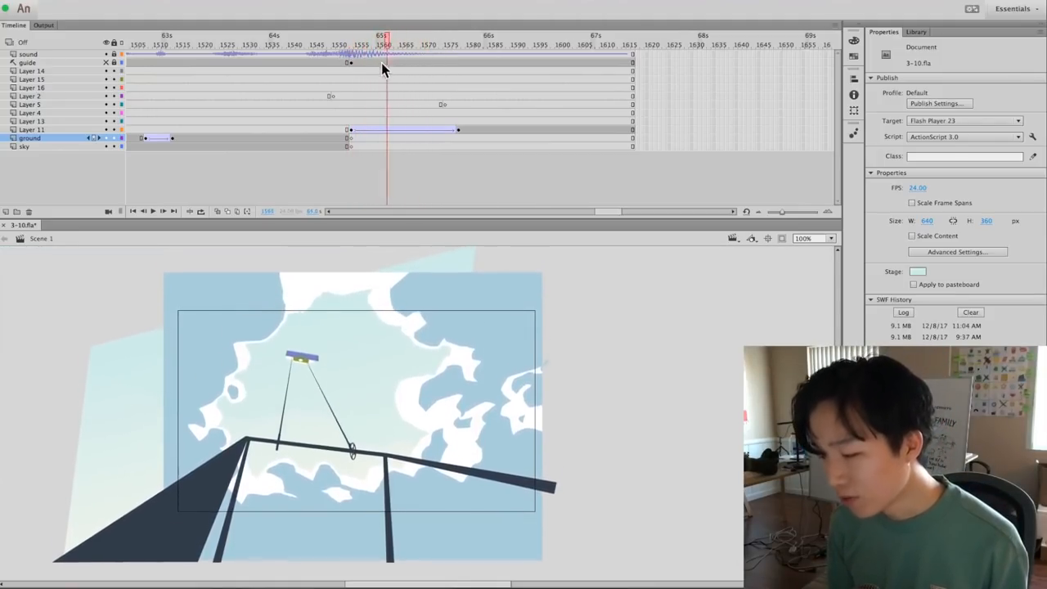
click(523, 44)
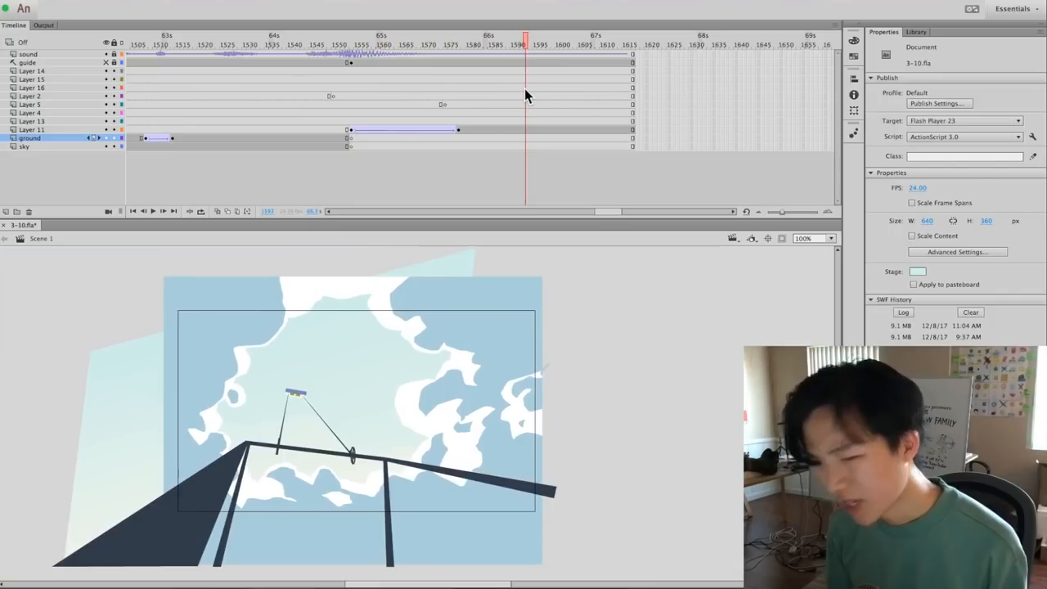